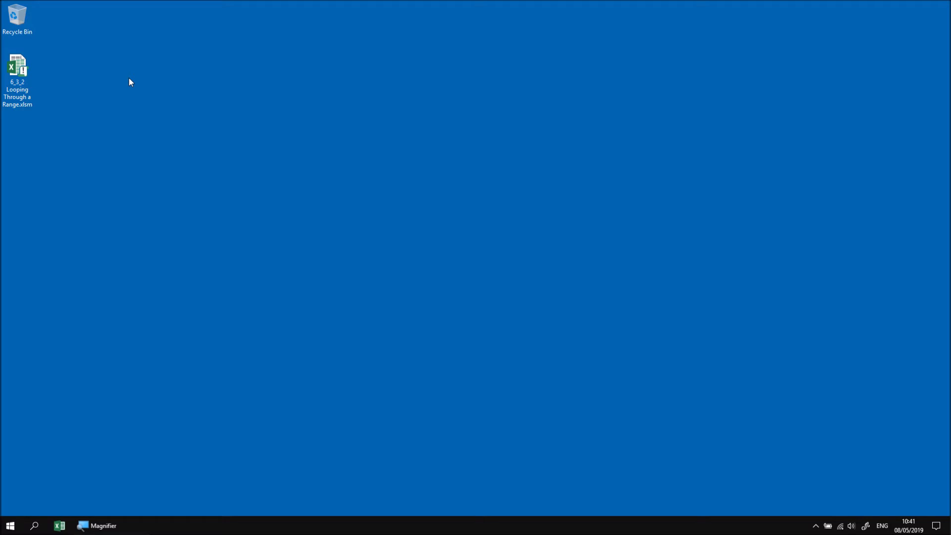
mouse_move(99, 90)
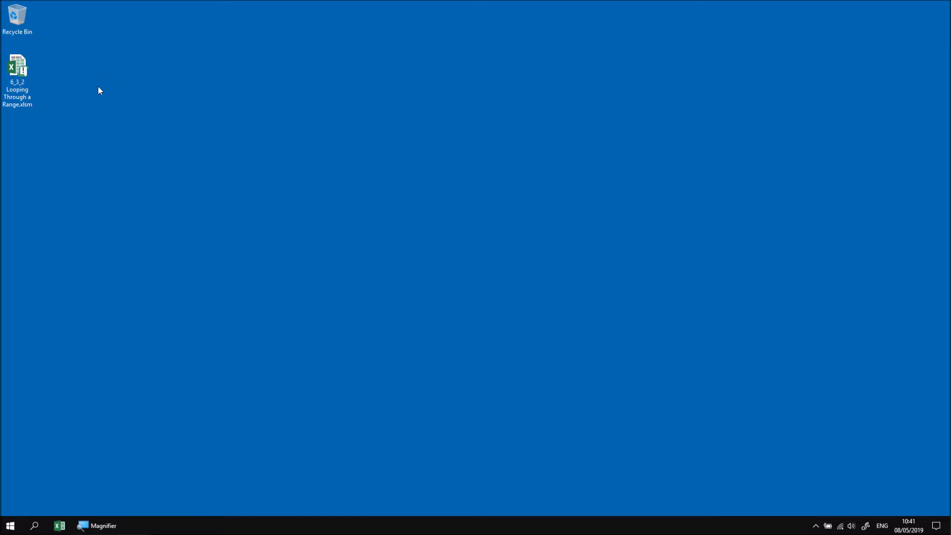
Step: Open the 6_3_2 Looping Through a Range.xlsm workbook from the desktop
double_click(16, 67)
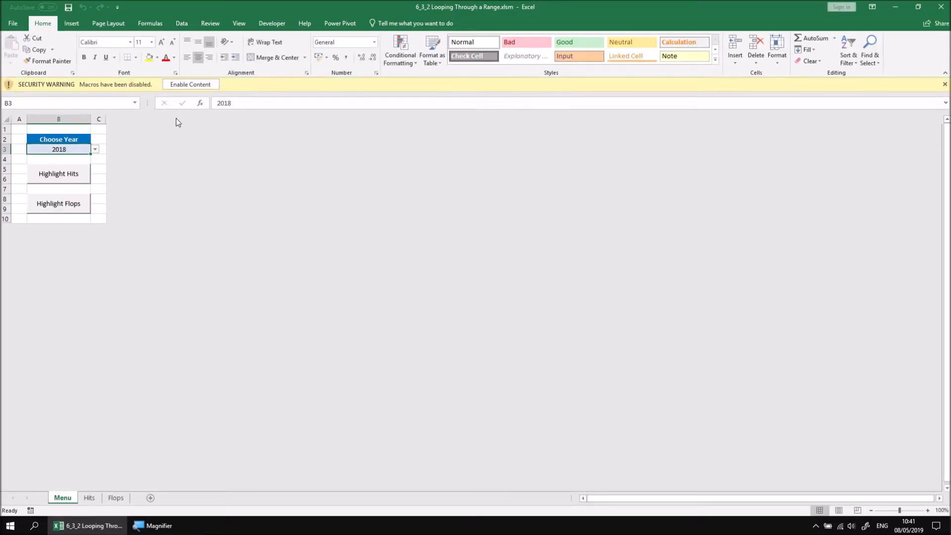
Step: Enable the workbook's macros and open the Visual Basic editor from the Developer tab
click(190, 84)
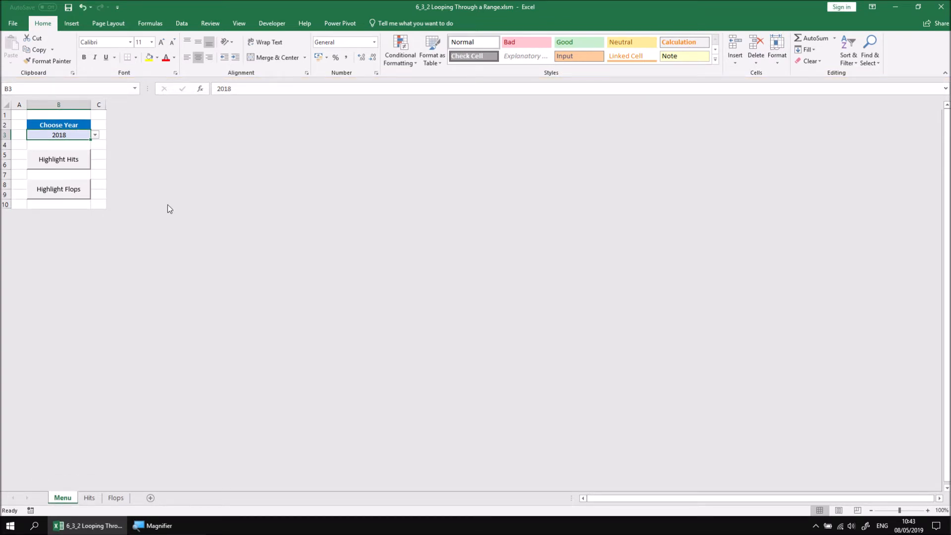
mouse_move(97, 138)
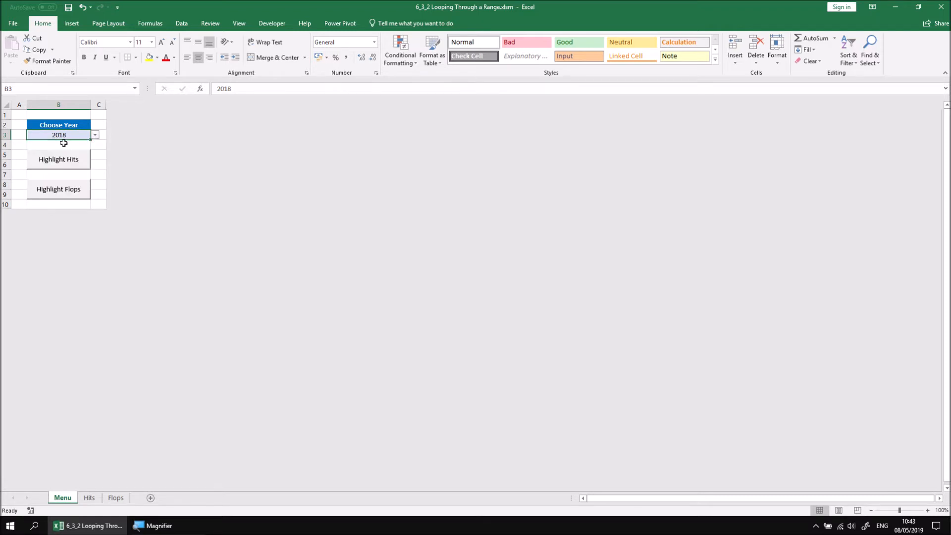
mouse_move(67, 173)
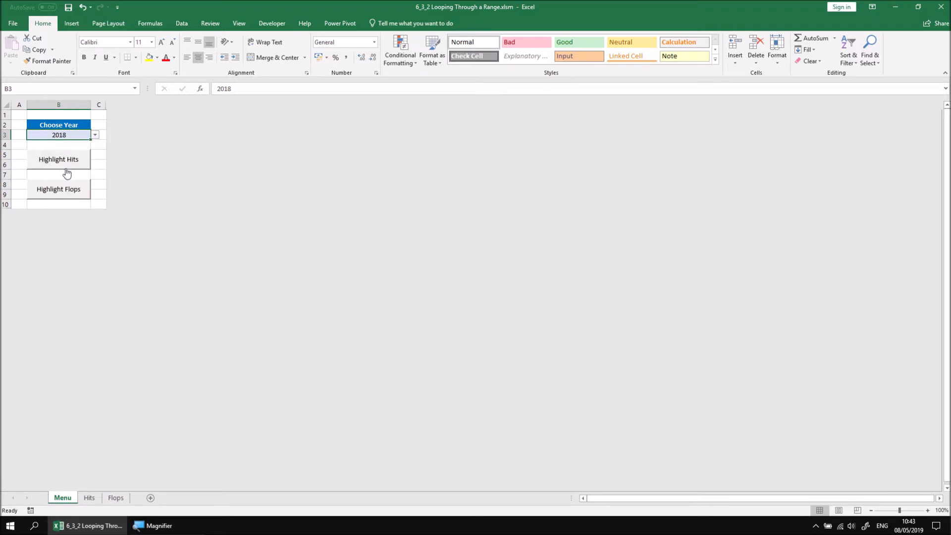
mouse_move(72, 167)
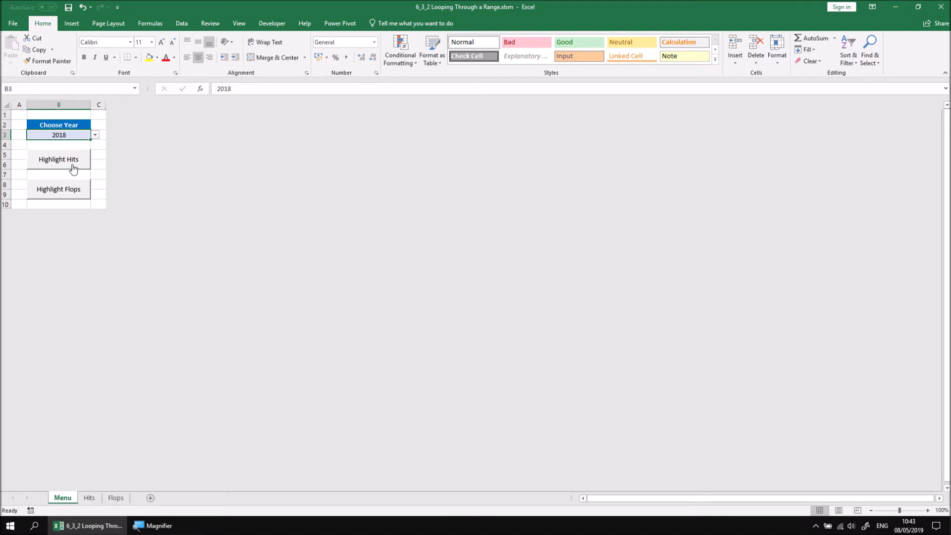
mouse_move(70, 169)
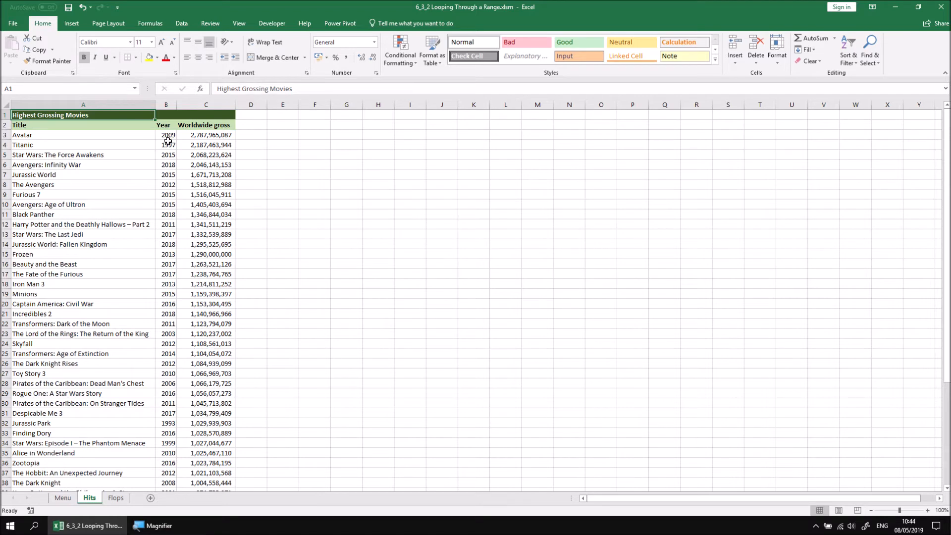
mouse_move(165, 214)
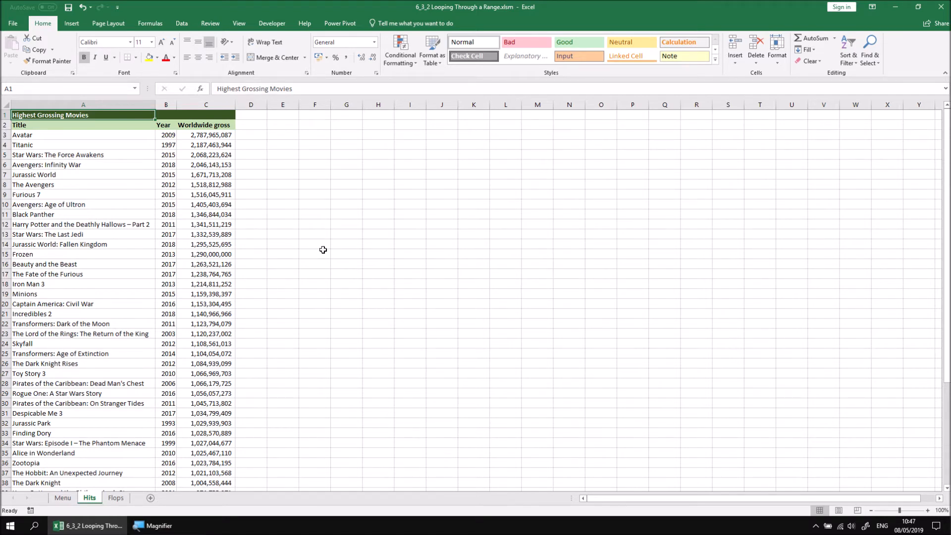
click(271, 24)
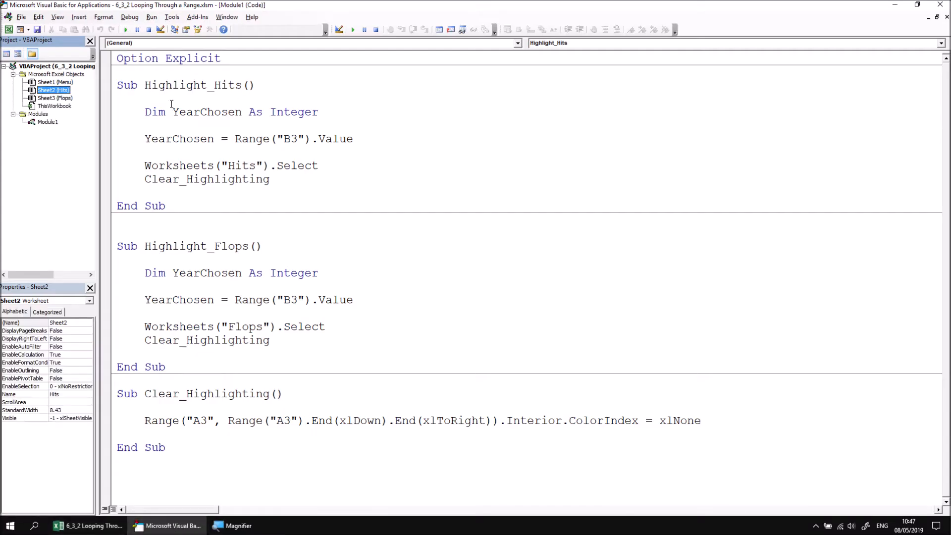
Step: Show Module1's code in the VBA editor
click(48, 122)
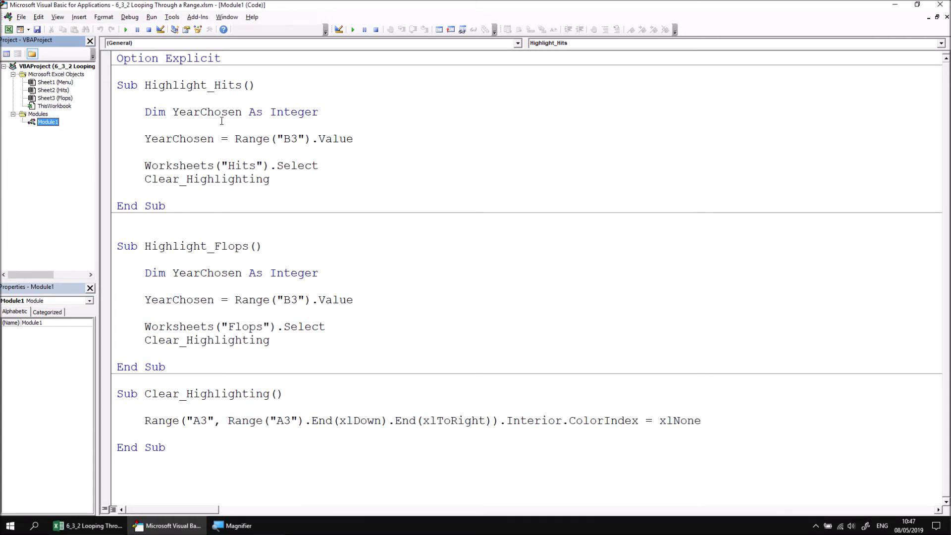
mouse_move(201, 135)
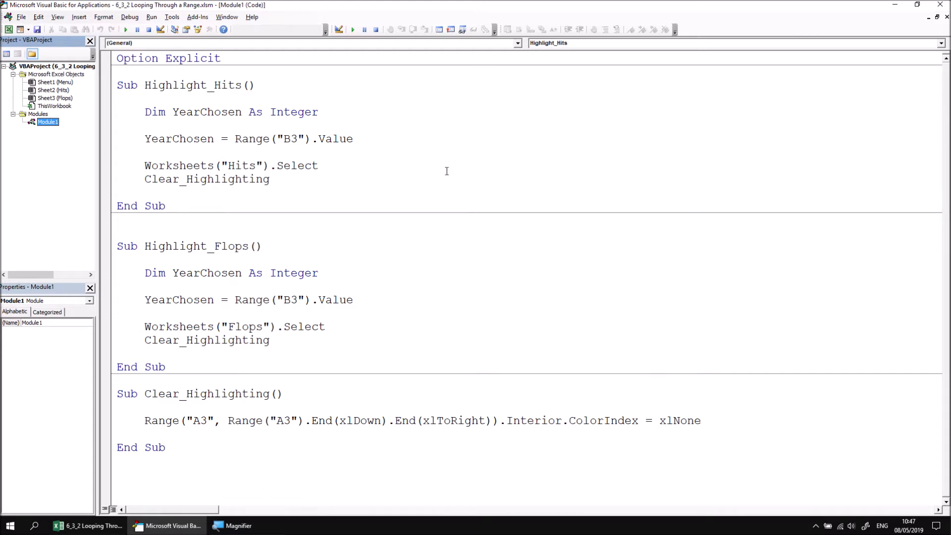
mouse_move(319, 124)
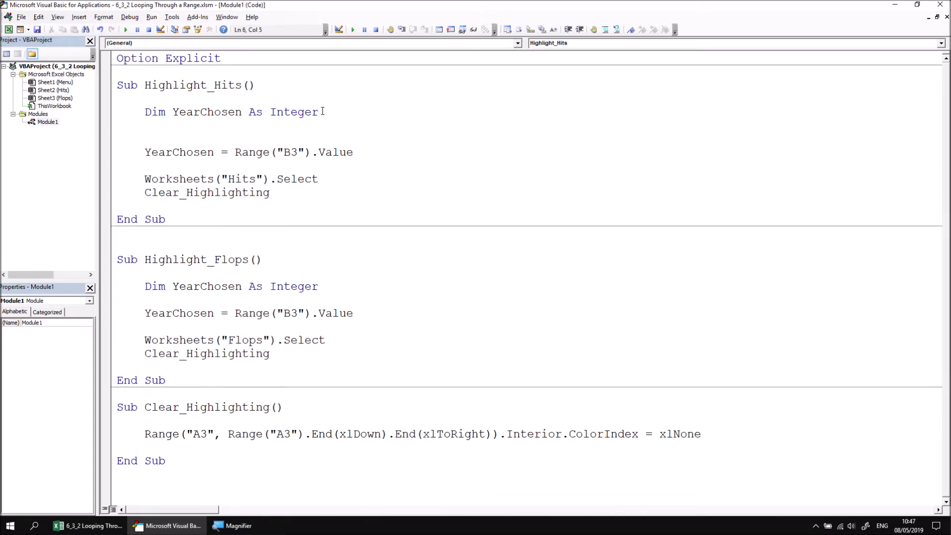
Step: Declare r As Range and start a 'For Each r In' loop line
text(dim r as)
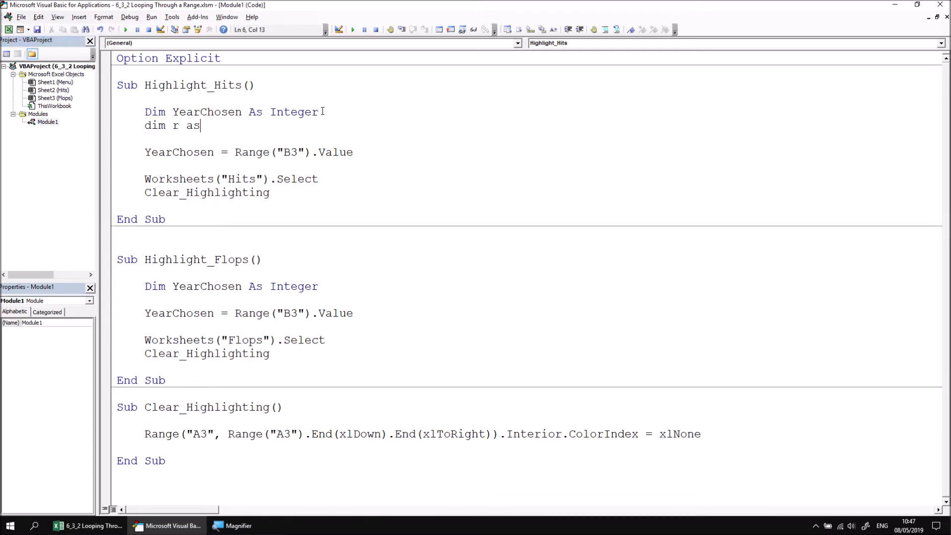
text(Range)
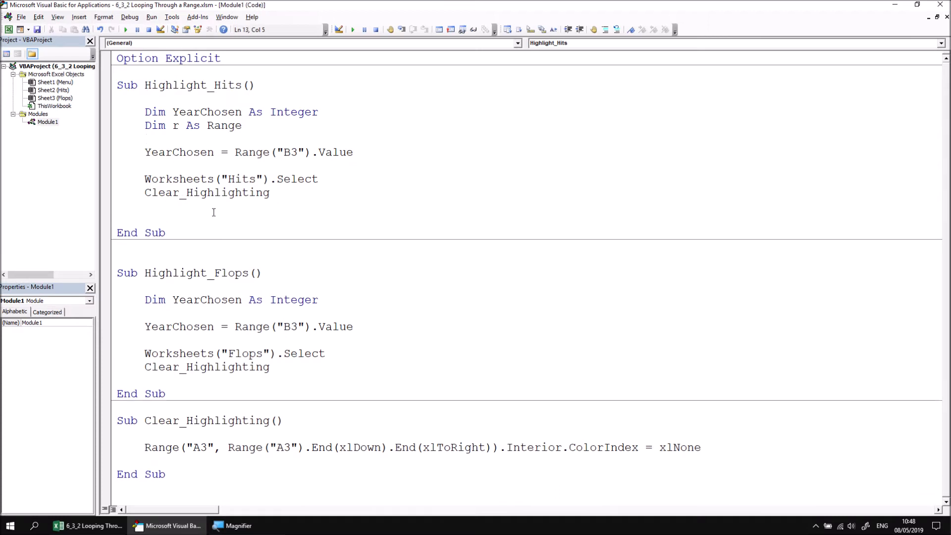
text(for each r)
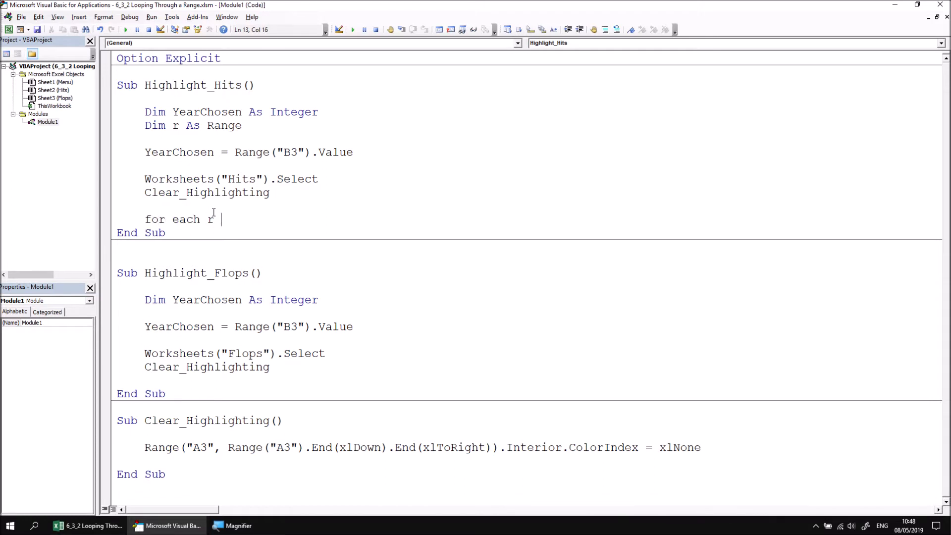
text(in)
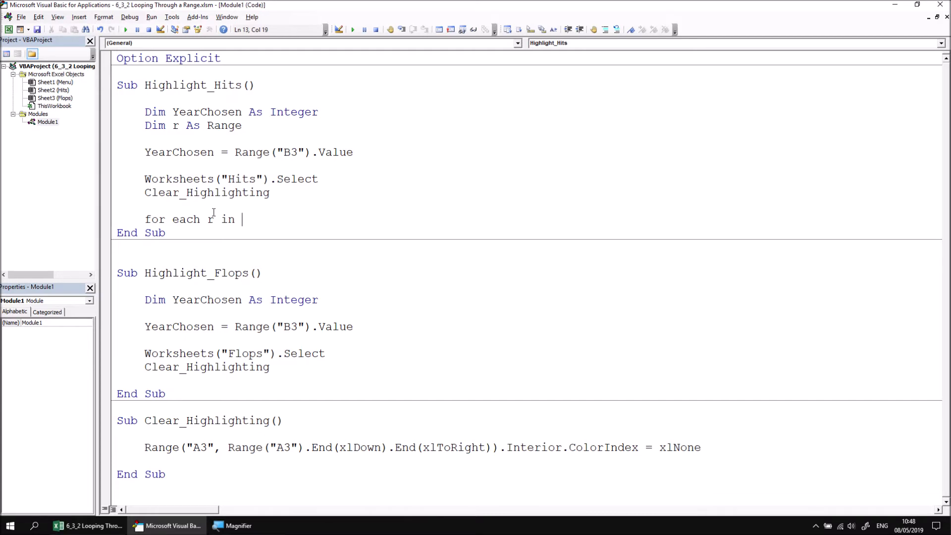
mouse_move(180, 284)
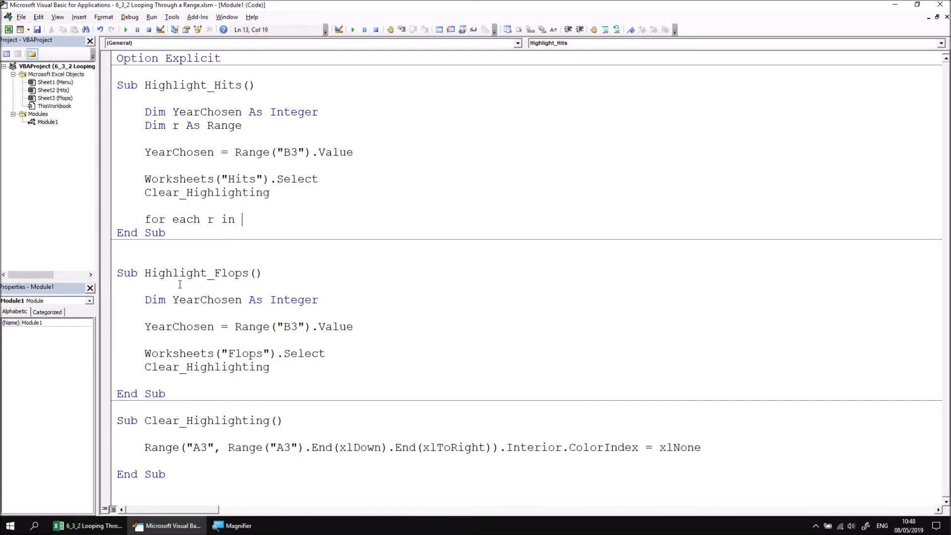
click(85, 525)
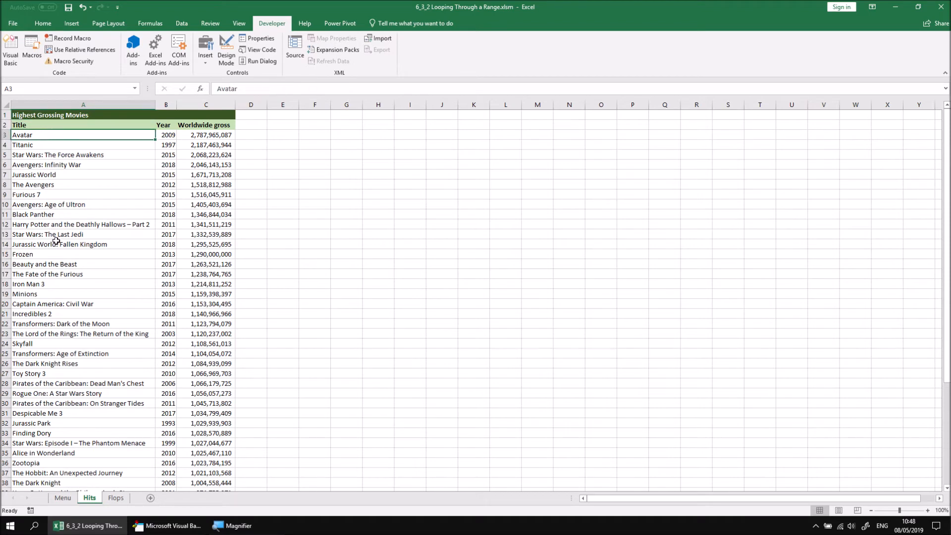
scroll(down, 3)
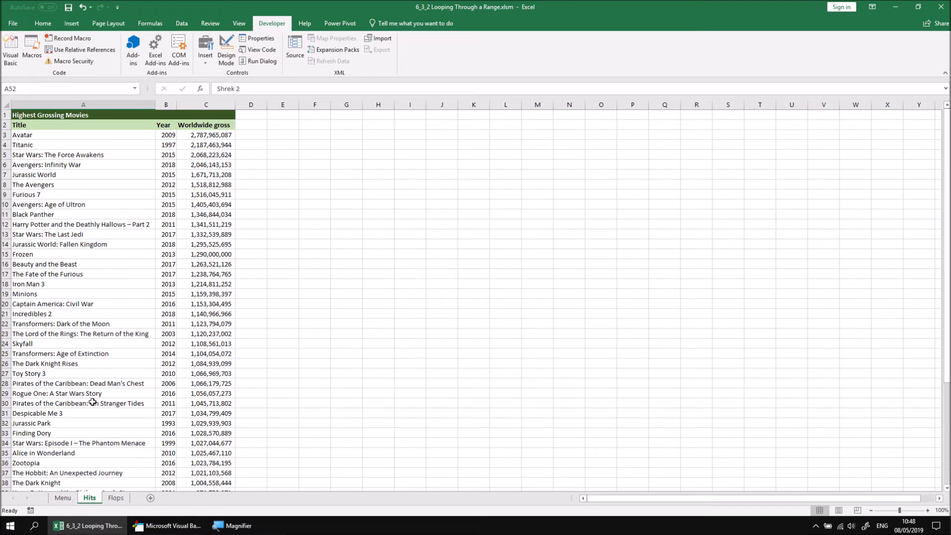
click(170, 527)
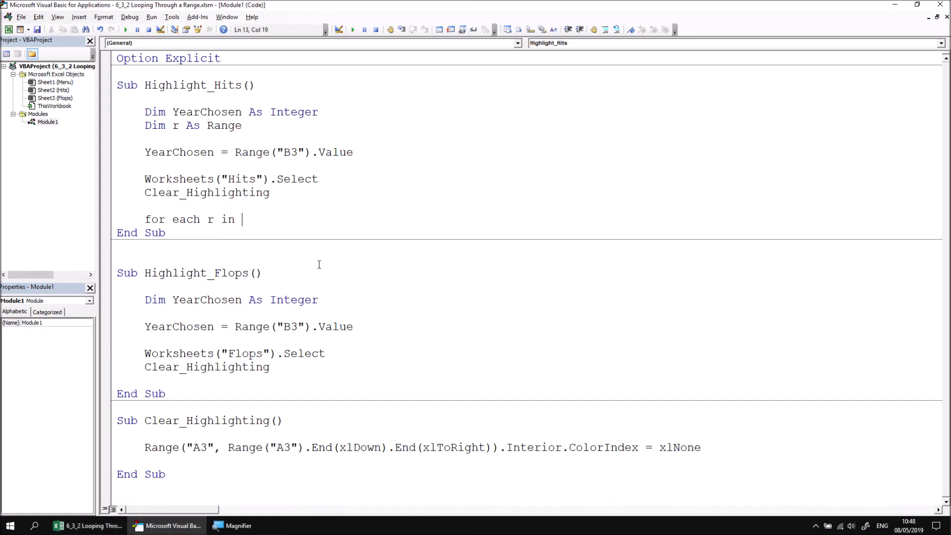
Step: Loop over Range("A3", Range("A2").End...) instead of A3:A52, closing with Next r
text(range("A3)
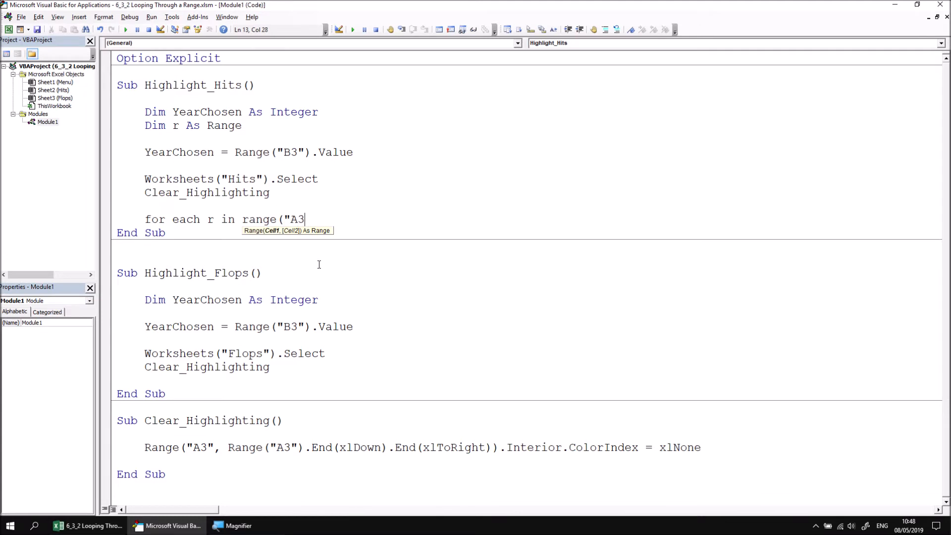
text(:A52)
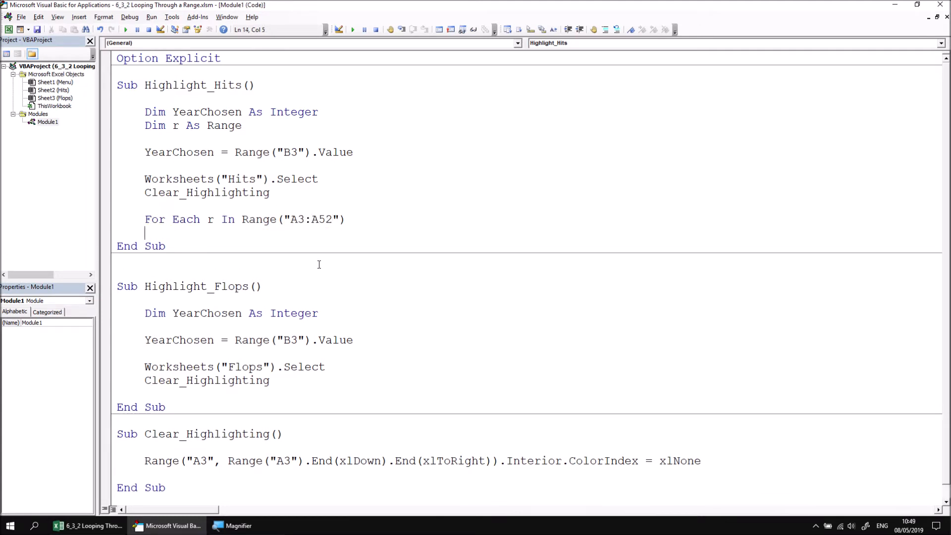
mouse_move(403, 231)
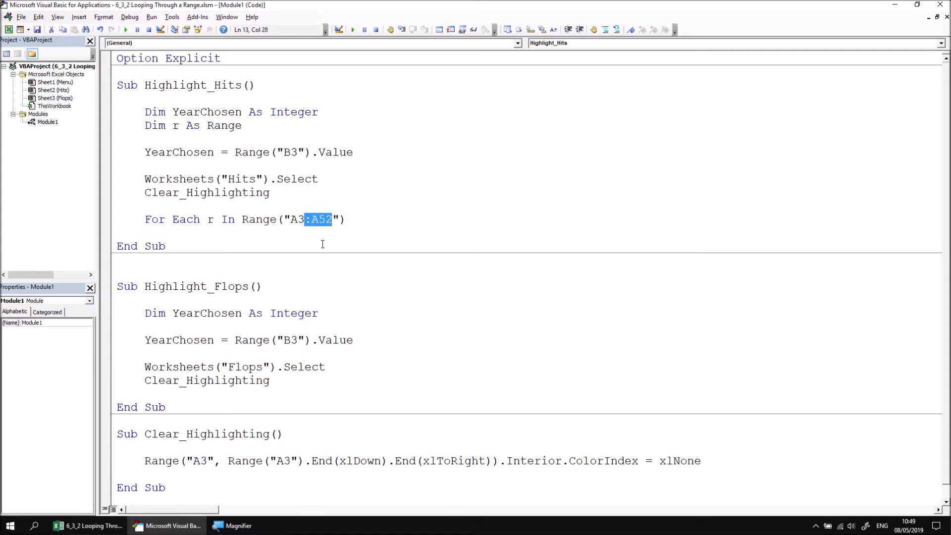
key(Delete)
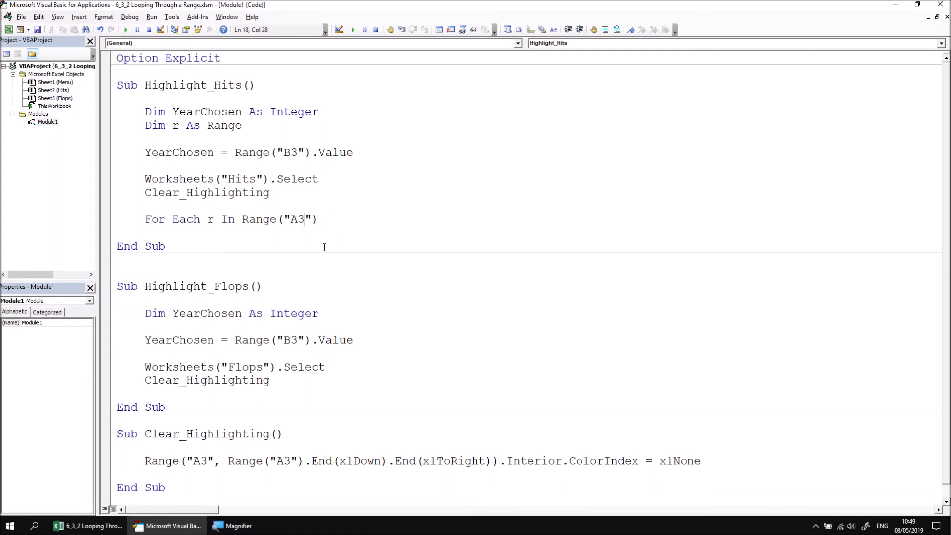
text())
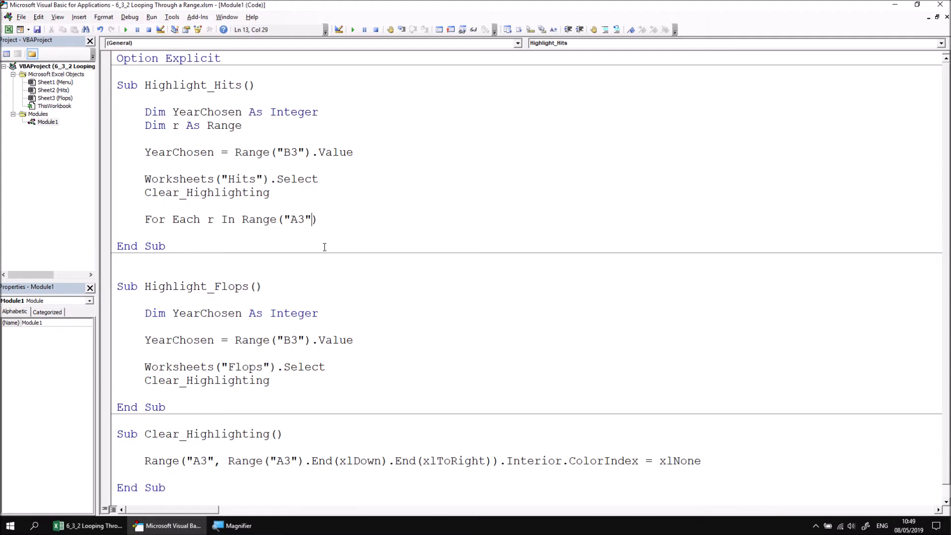
text(, range)
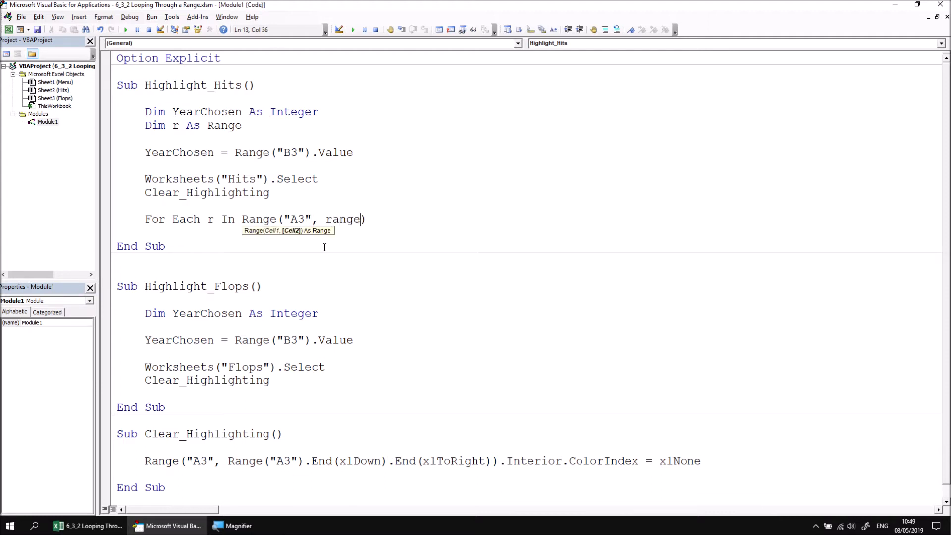
text(("A2").e)
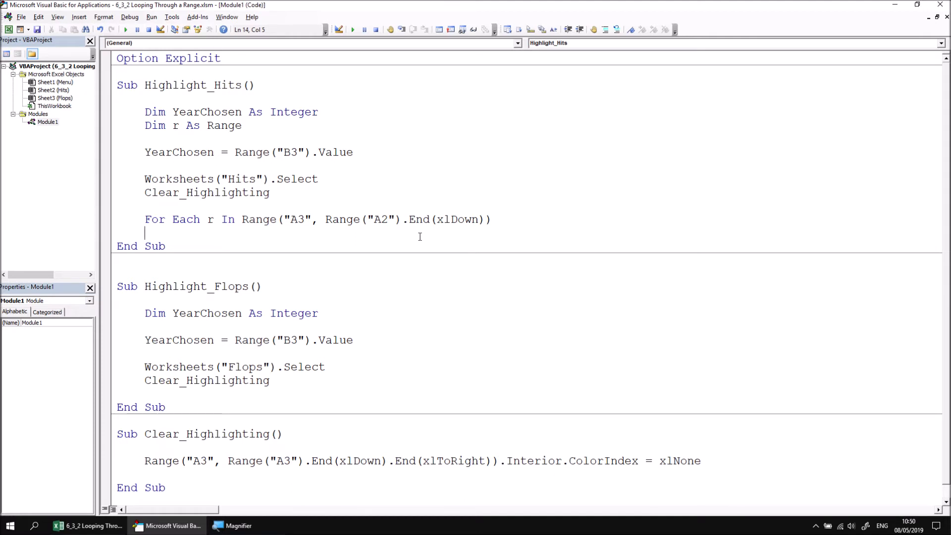
mouse_move(597, 209)
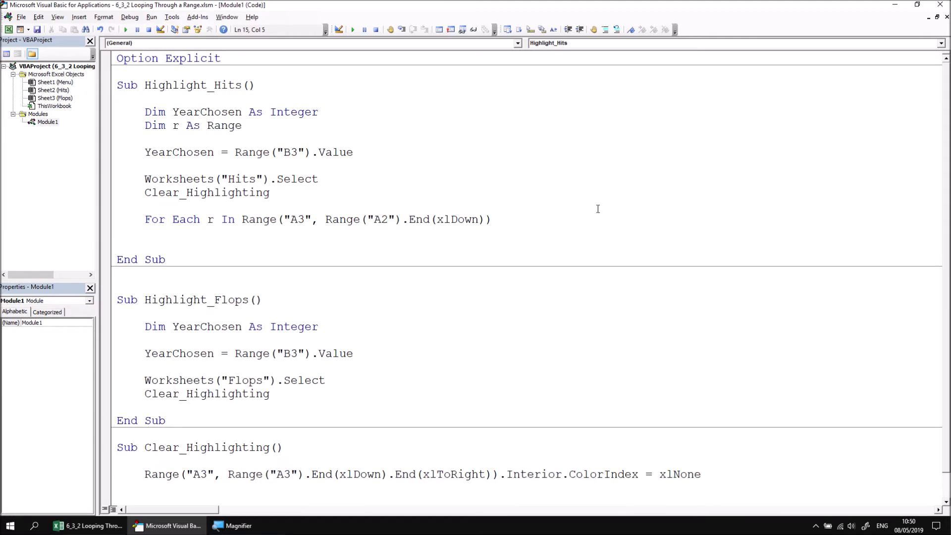
text(next)
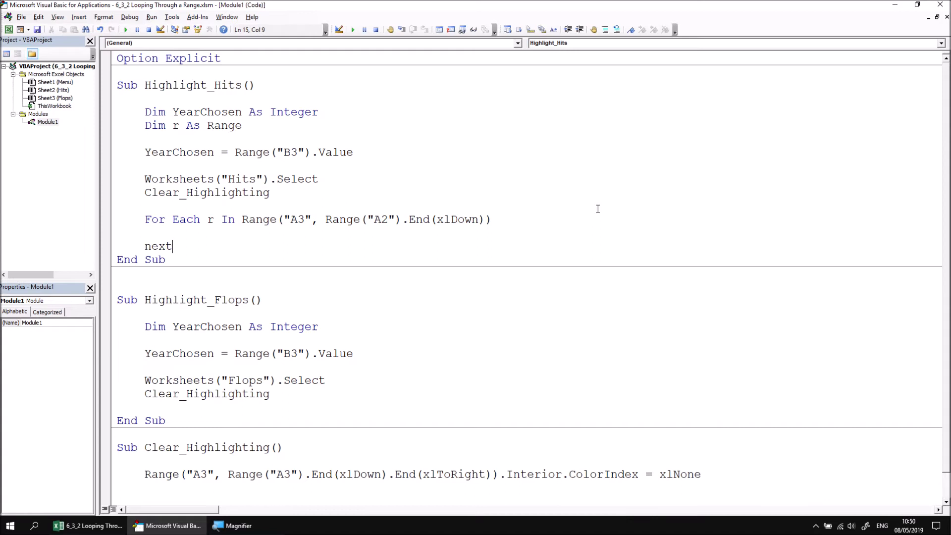
text(r)
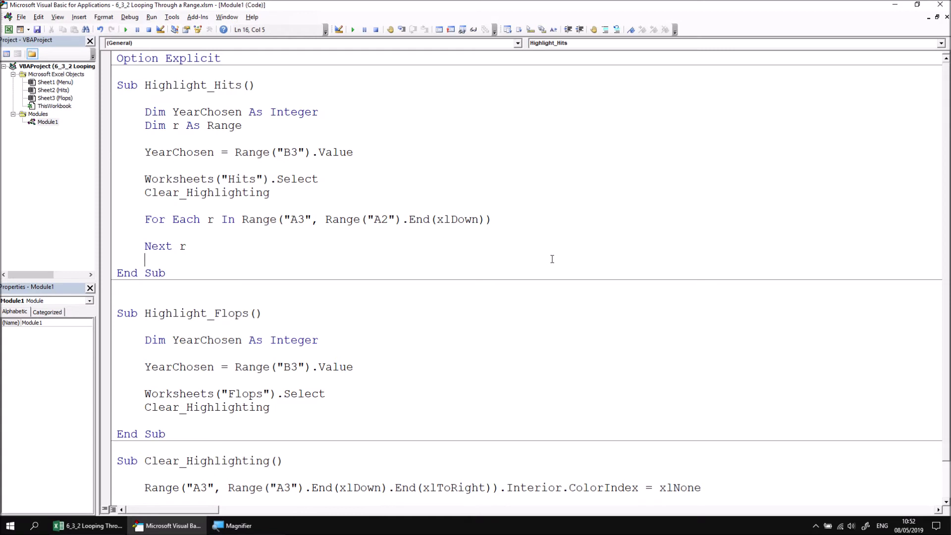
mouse_move(538, 296)
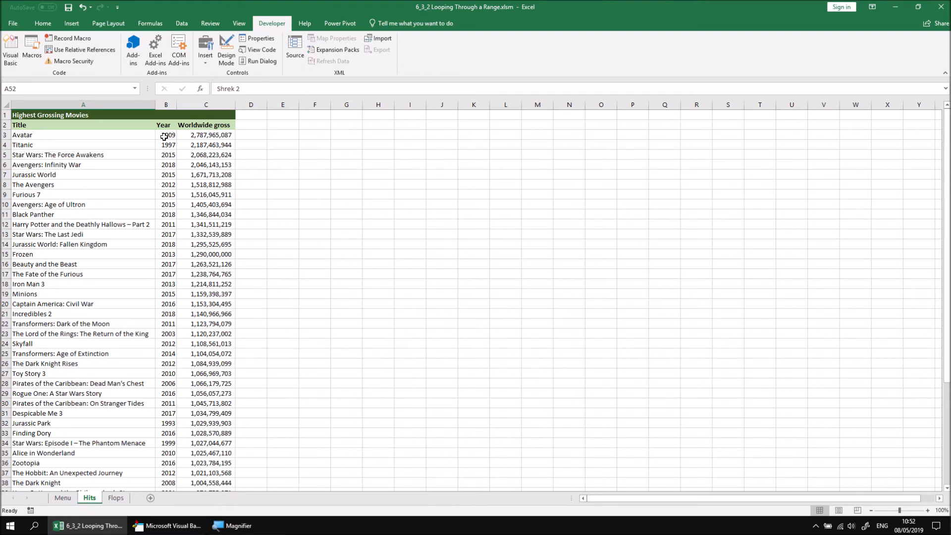
Step: Add the test If r.Offset(0,1).Value = YearChosen inside the loop
click(172, 525)
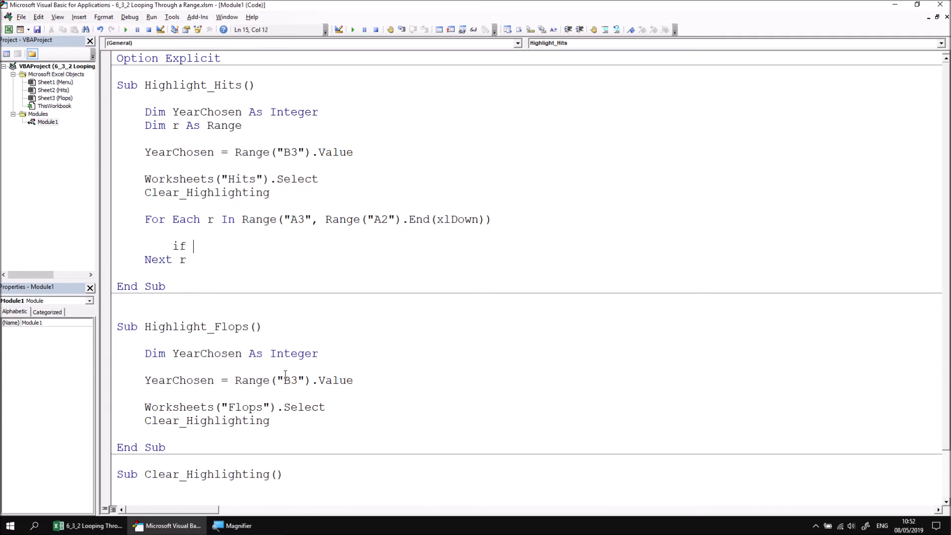
text(r.Offset(0,1)
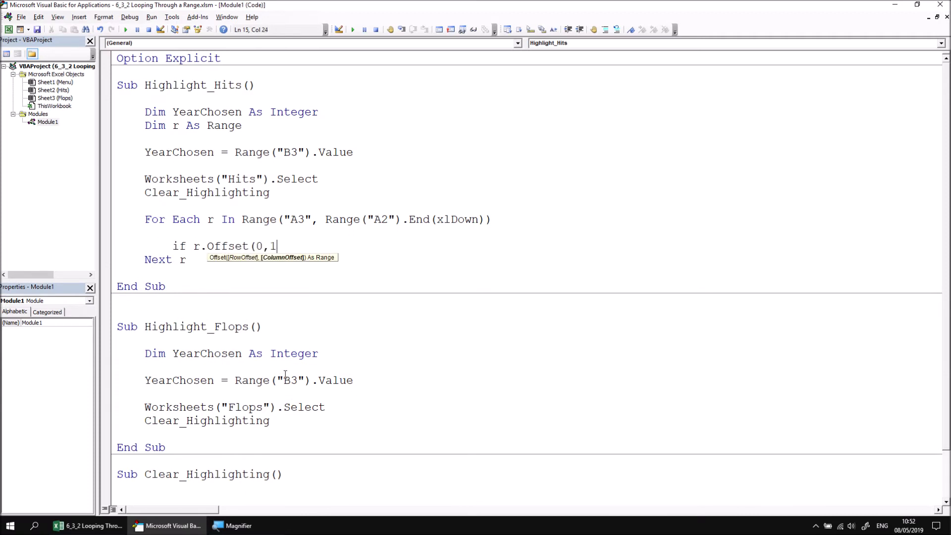
text().Value =)
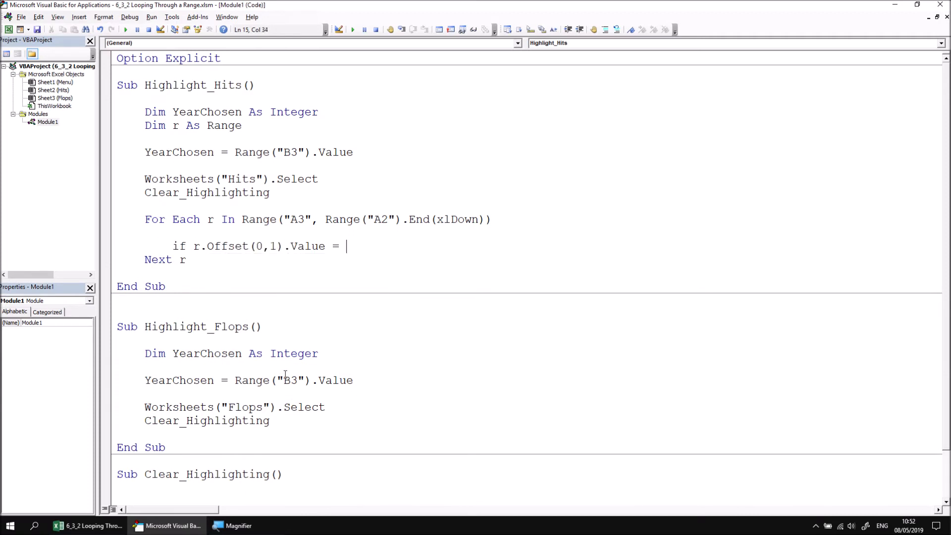
text(YearChosen)
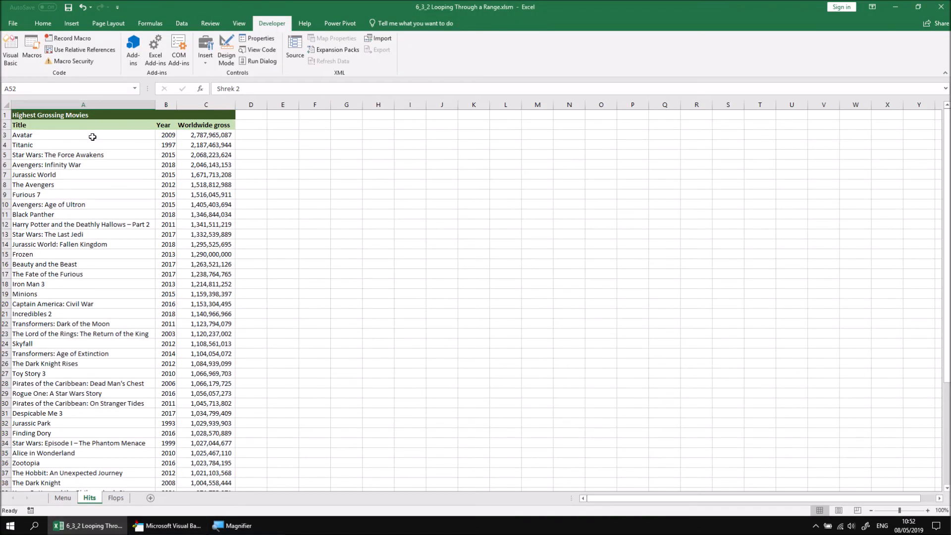
mouse_move(84, 137)
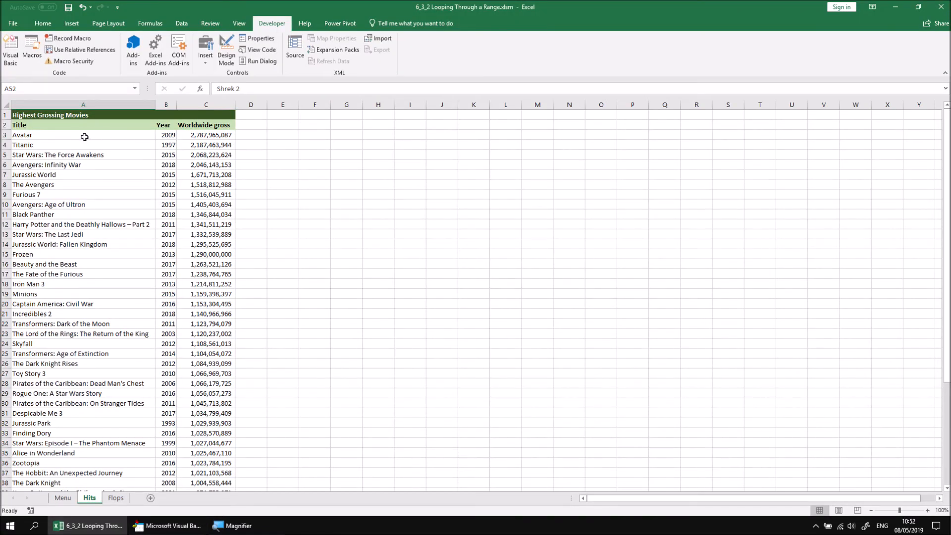
Step: Colour the matching row: Range(r, r.End(xlToRight)).Interior.Color = rgbYellow
click(83, 135)
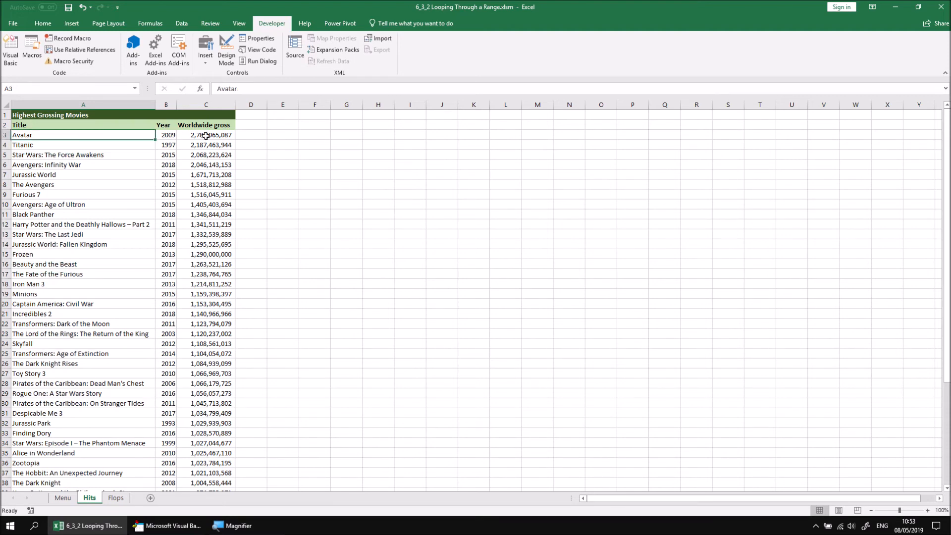
click(206, 134)
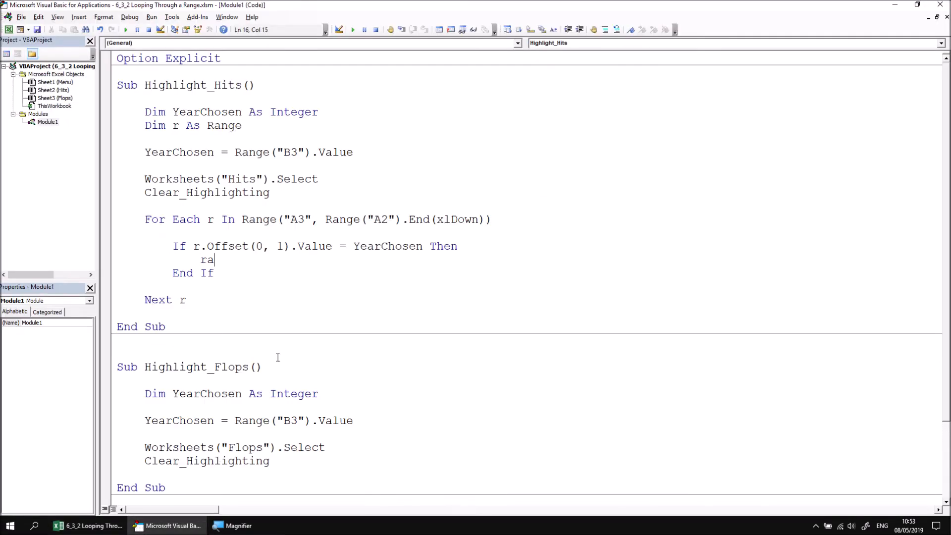
text(nge(r,)
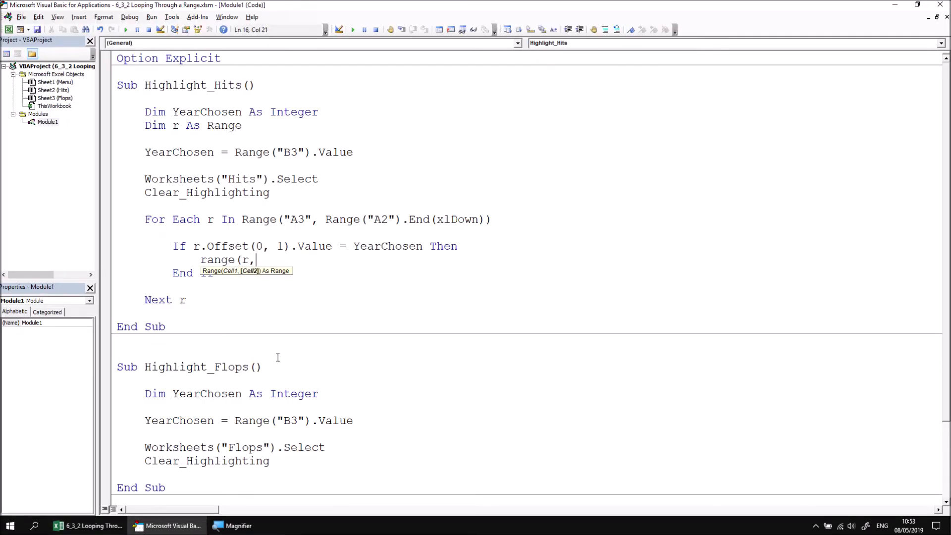
text(r.end)
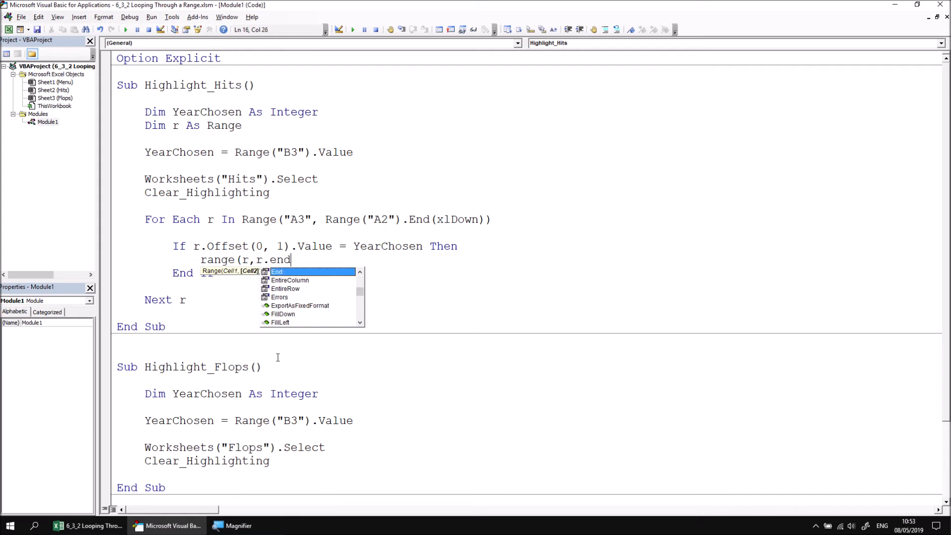
text((xlToRight)))
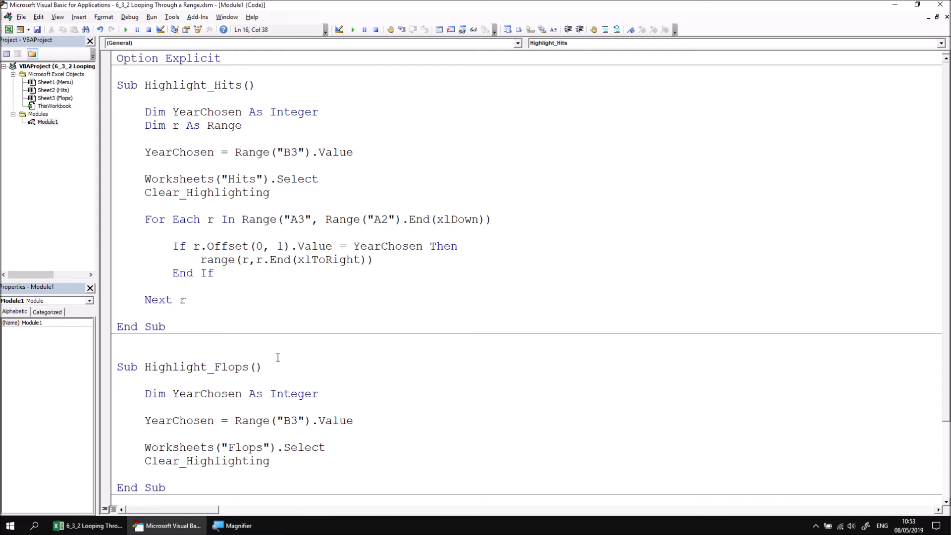
text(.int)
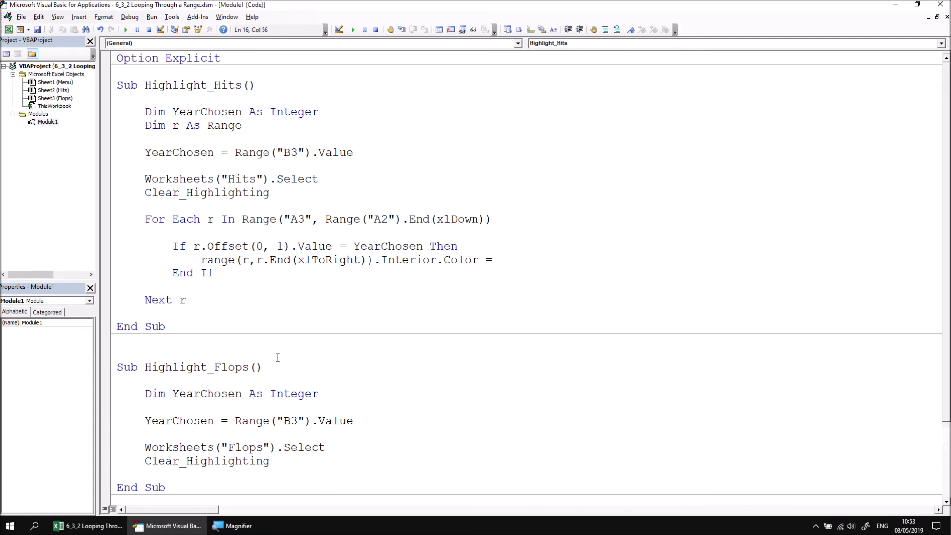
text(rgb)
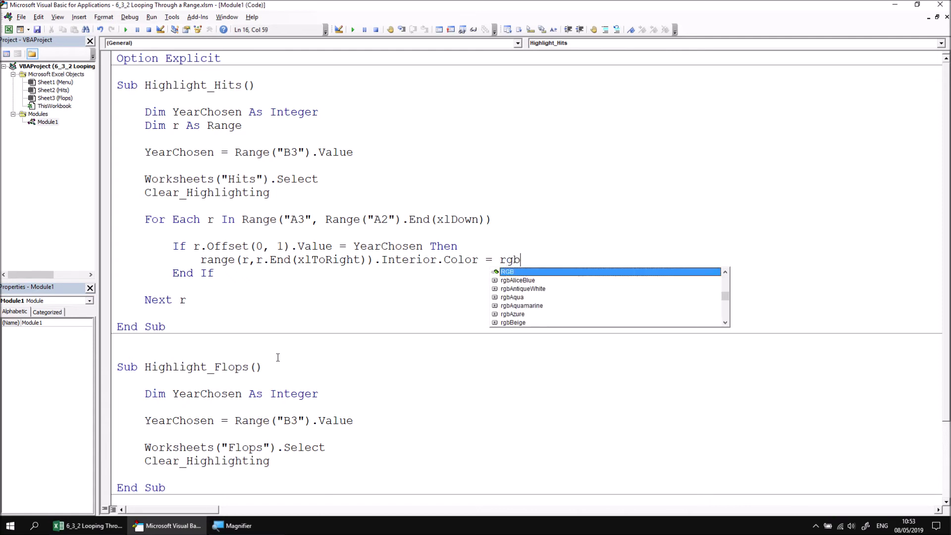
text(Yellow)
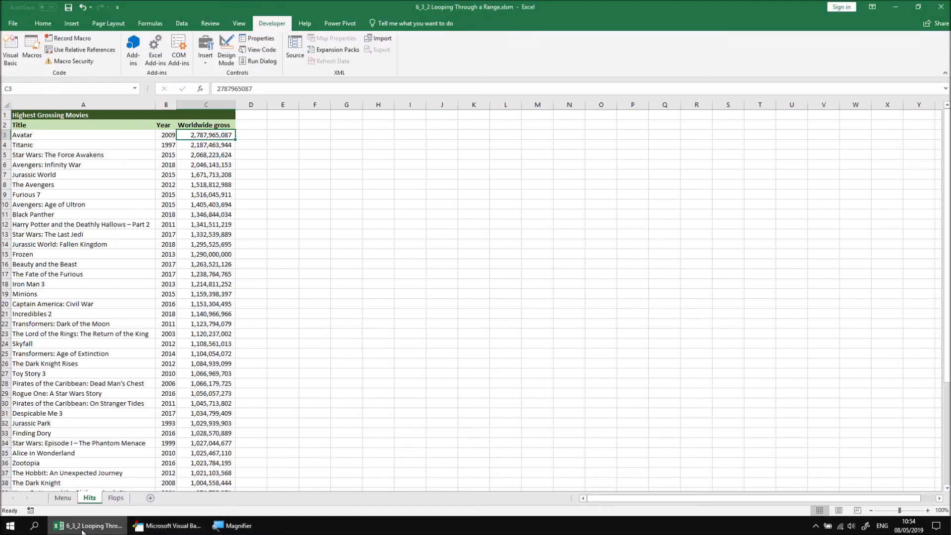
Step: Choose 2015 on the Menu sheet and run Highlight Hits
click(62, 498)
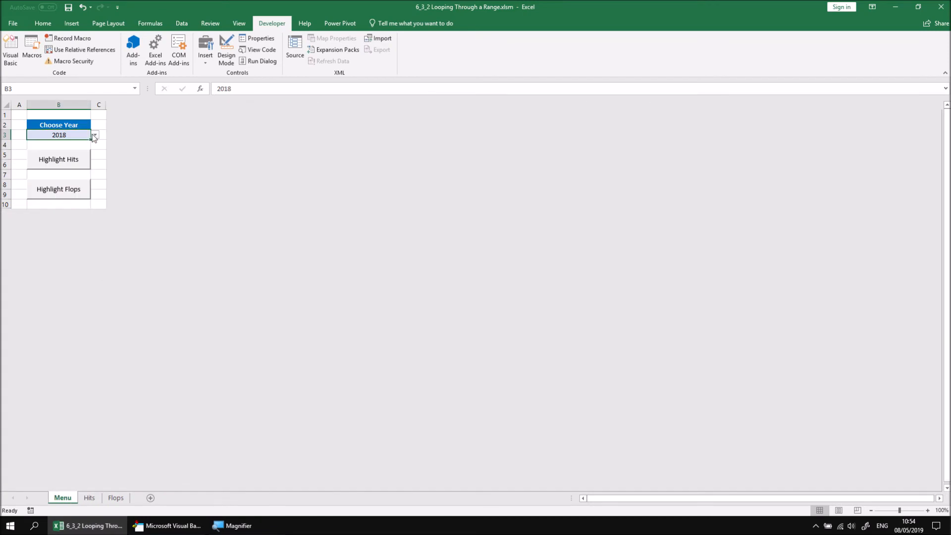
click(94, 135)
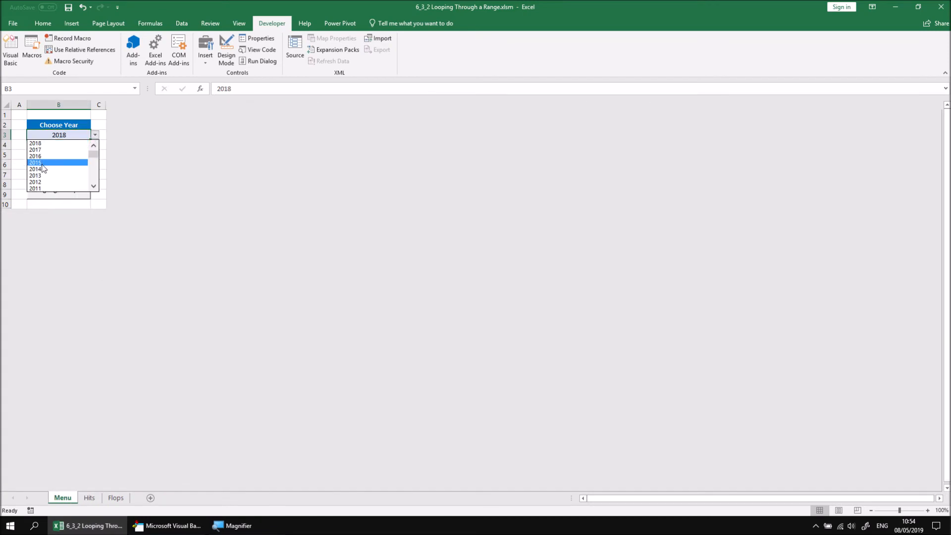
click(35, 163)
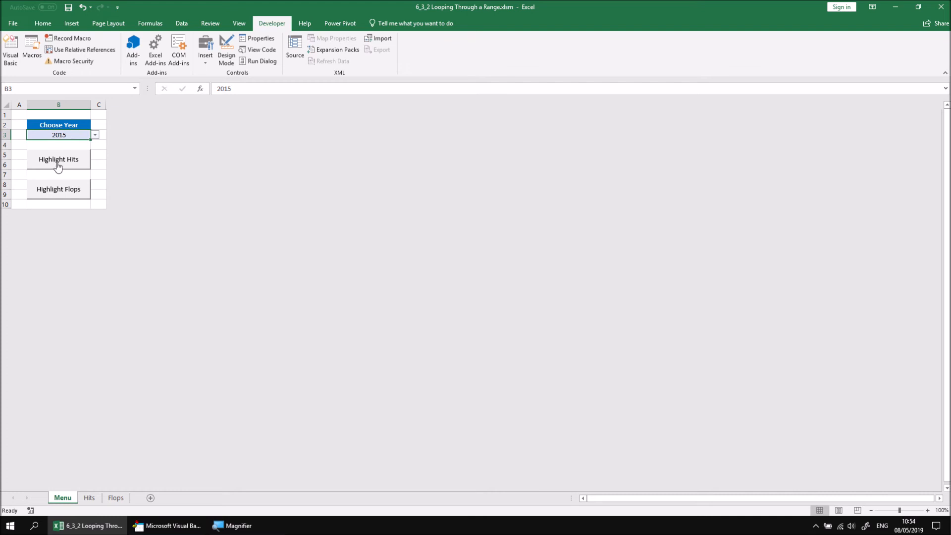
click(59, 159)
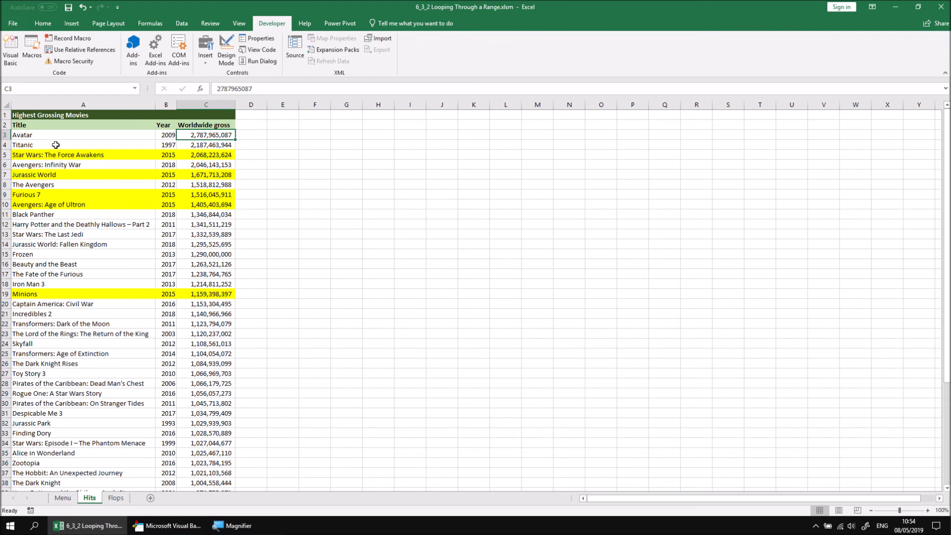
mouse_move(151, 157)
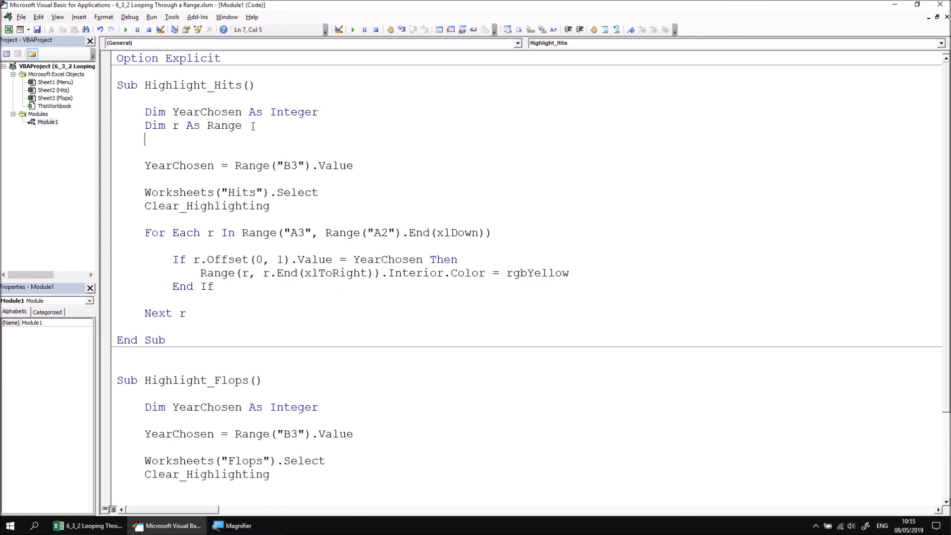
Step: Declare FilmList As Range and move the title range into Set FilmList =
text(dim FI)
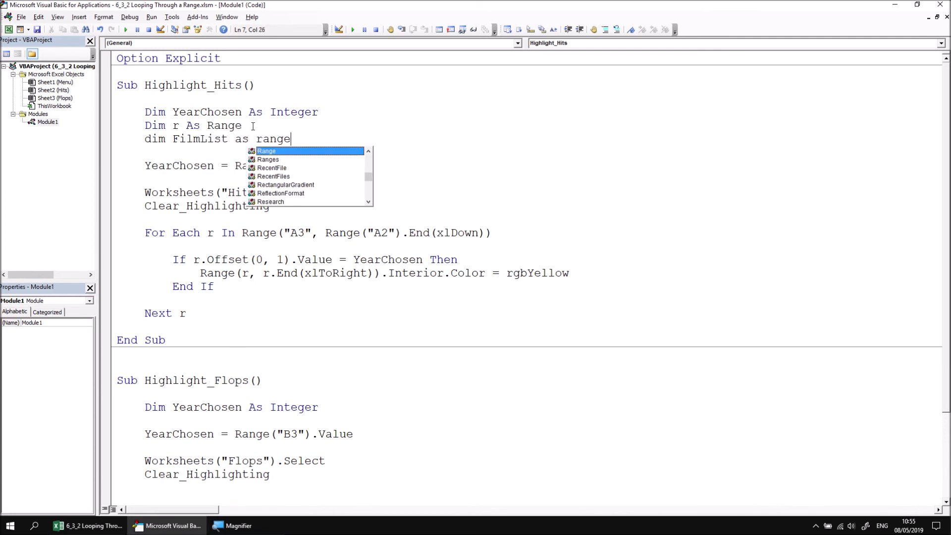
key(Enter)
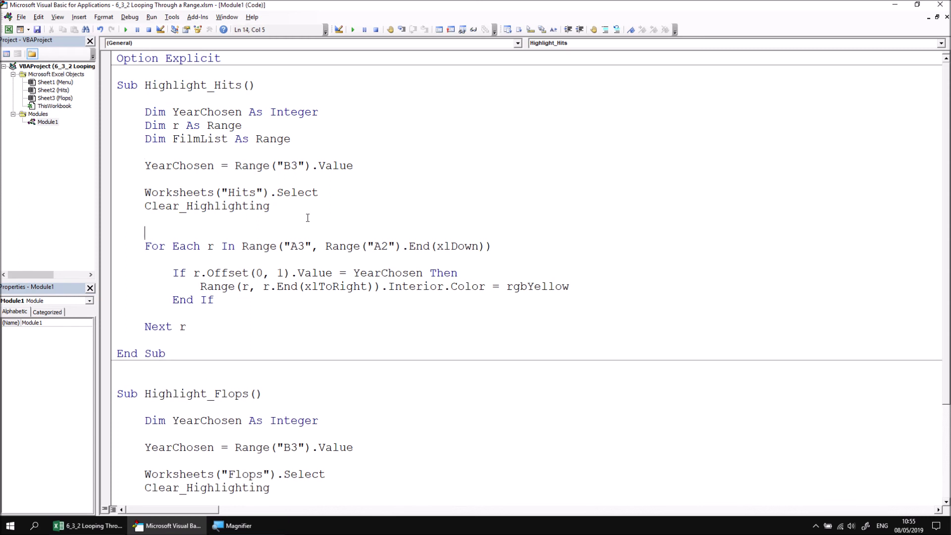
text(set)
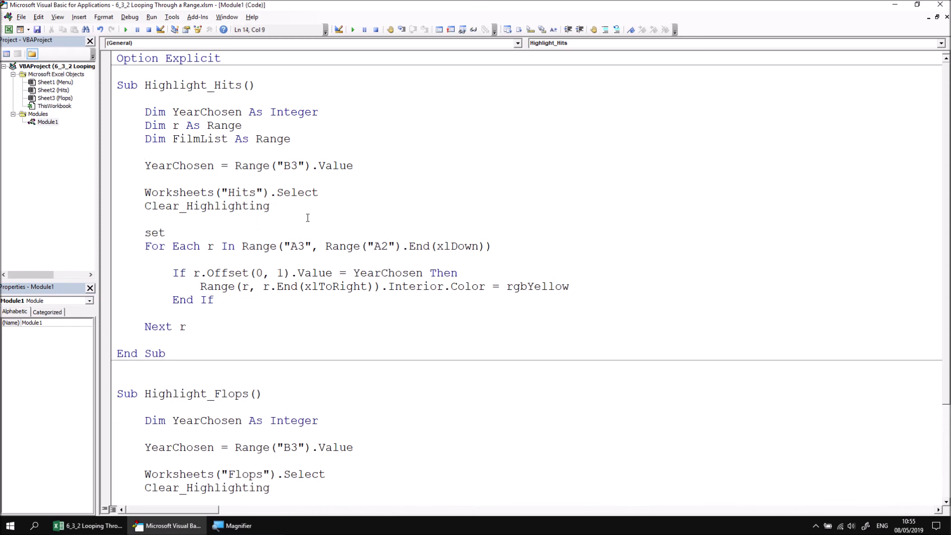
text(FilmList =)
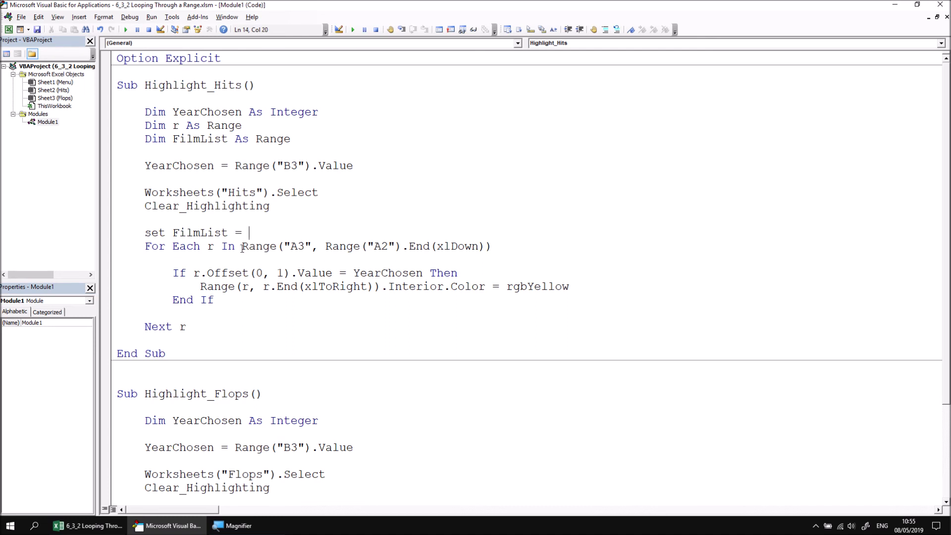
drag(241, 246, 485, 247)
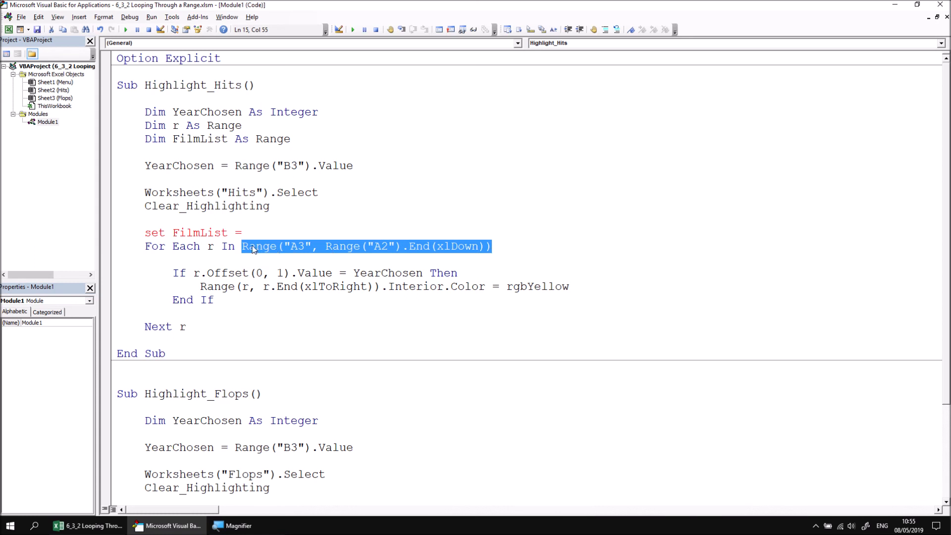
click(242, 233)
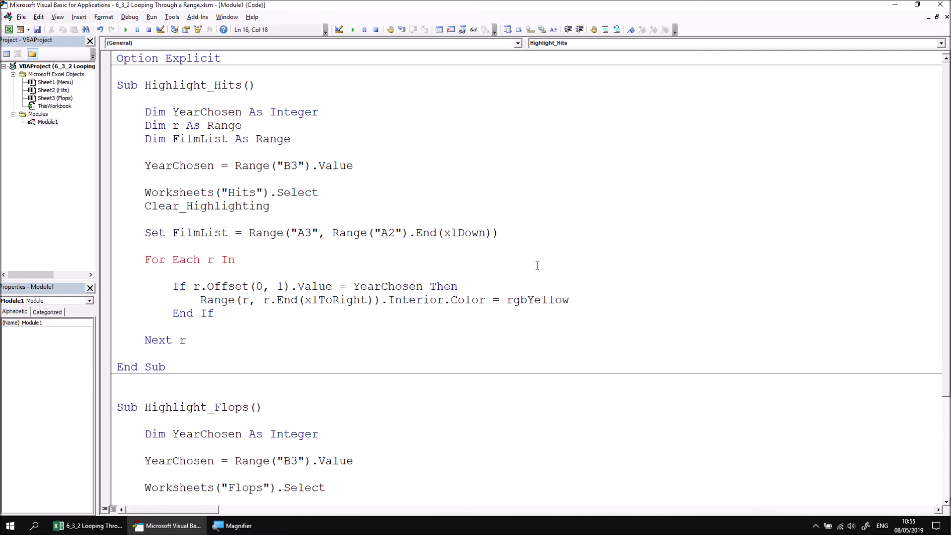
Step: Make the loop run For Each r In FilmList and begin a FilmList statement after Next r
text(FilmList)
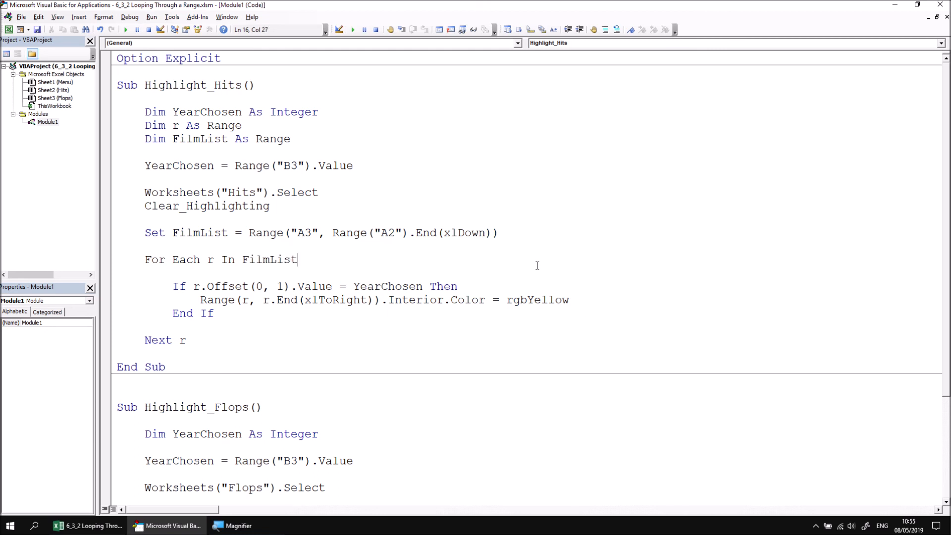
key(Down)
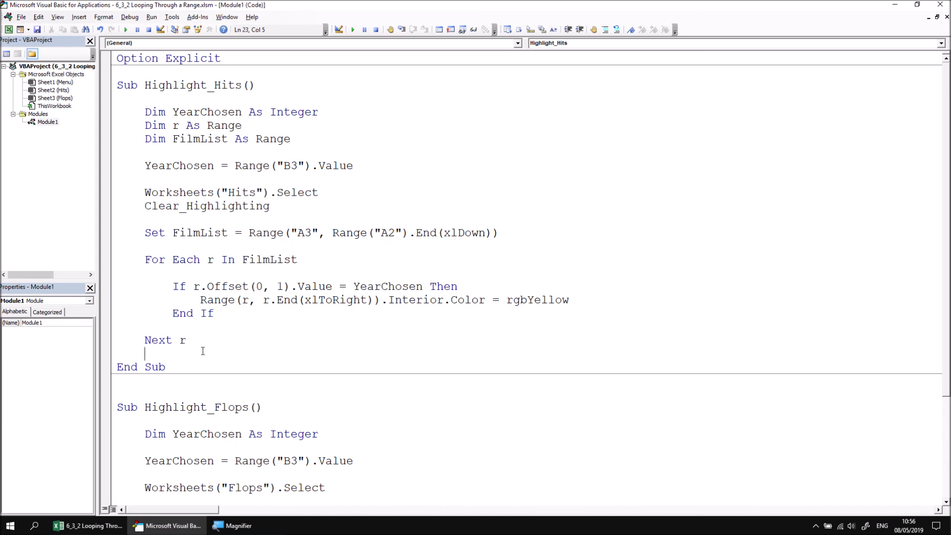
text(films)
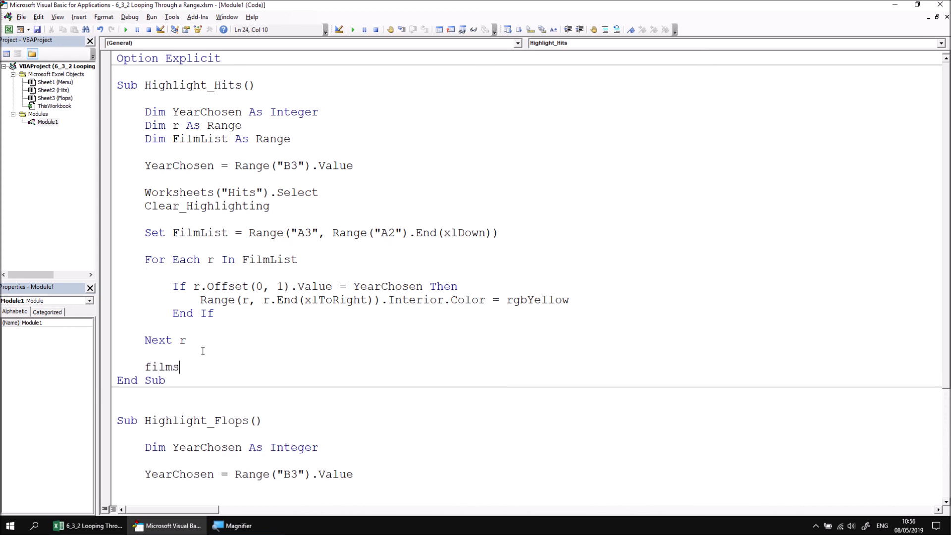
text(FilmList.)
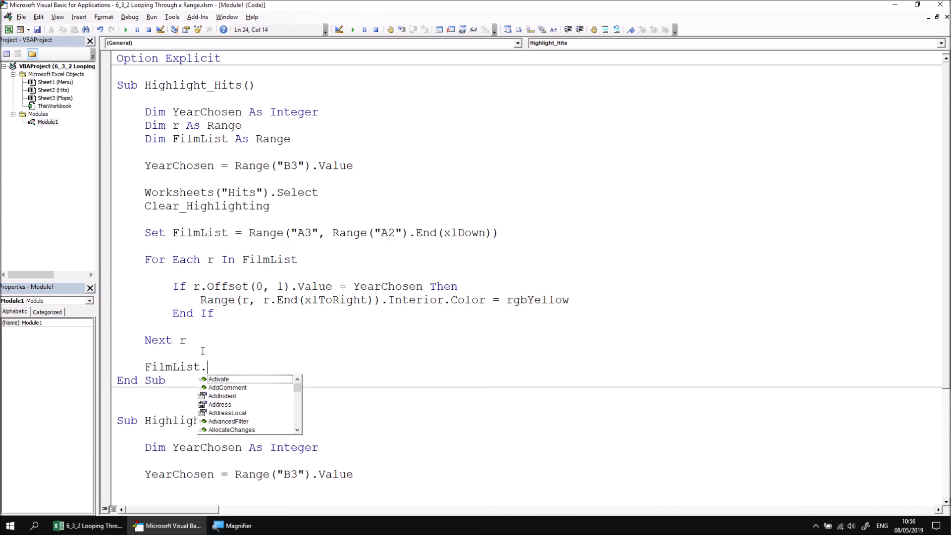